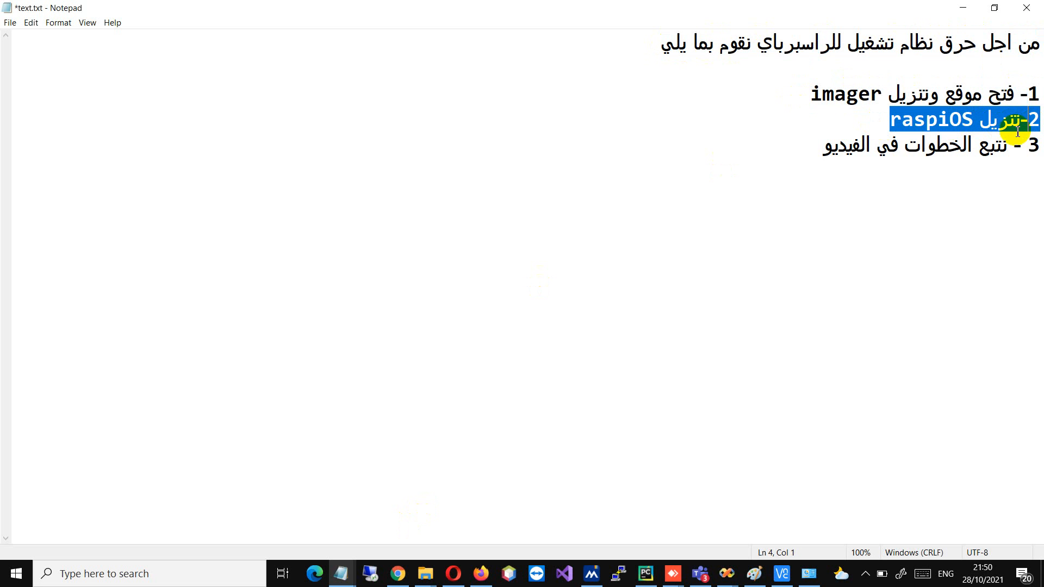
pyautogui.moveTo(825, 152)
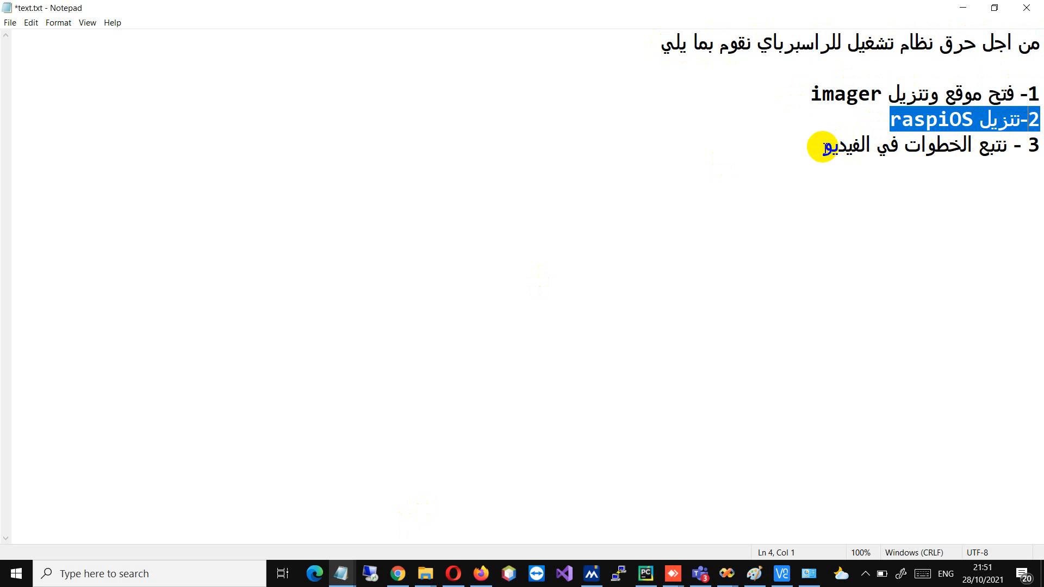
pyautogui.click(945, 95)
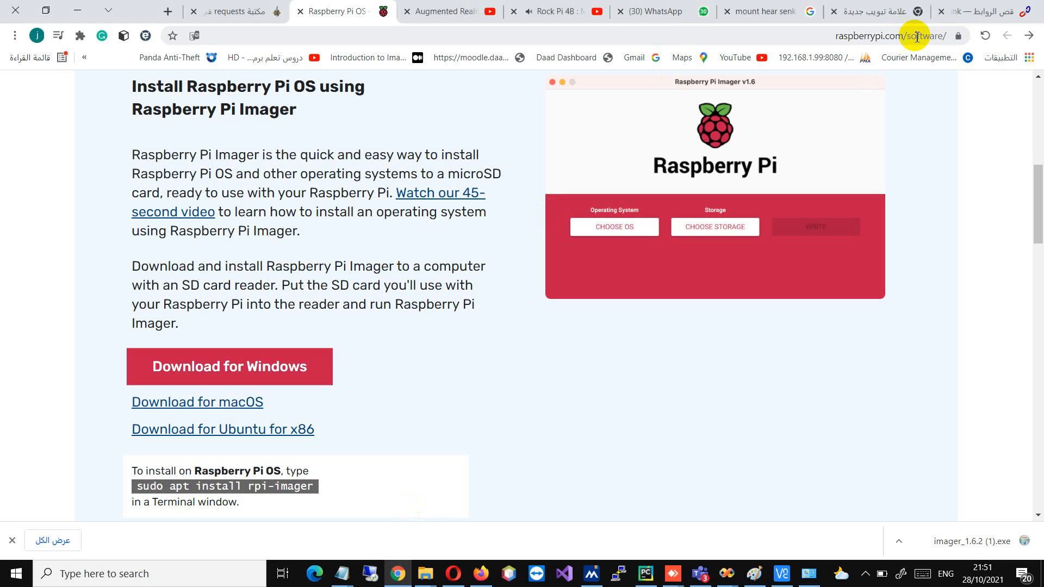
pyautogui.rightClick(914, 37)
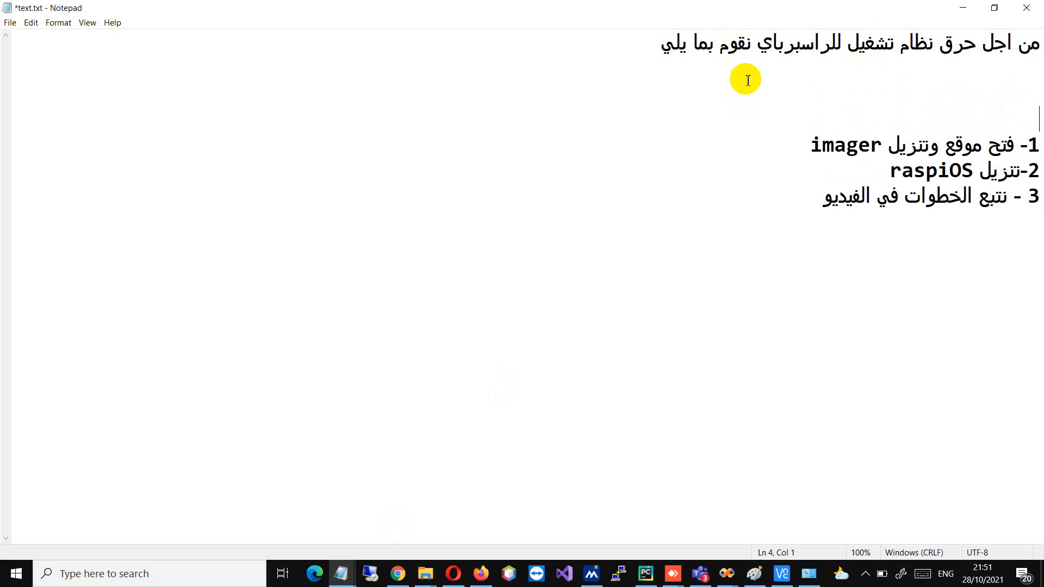
pyautogui.write('https://www.raspberrypi.com/software/')
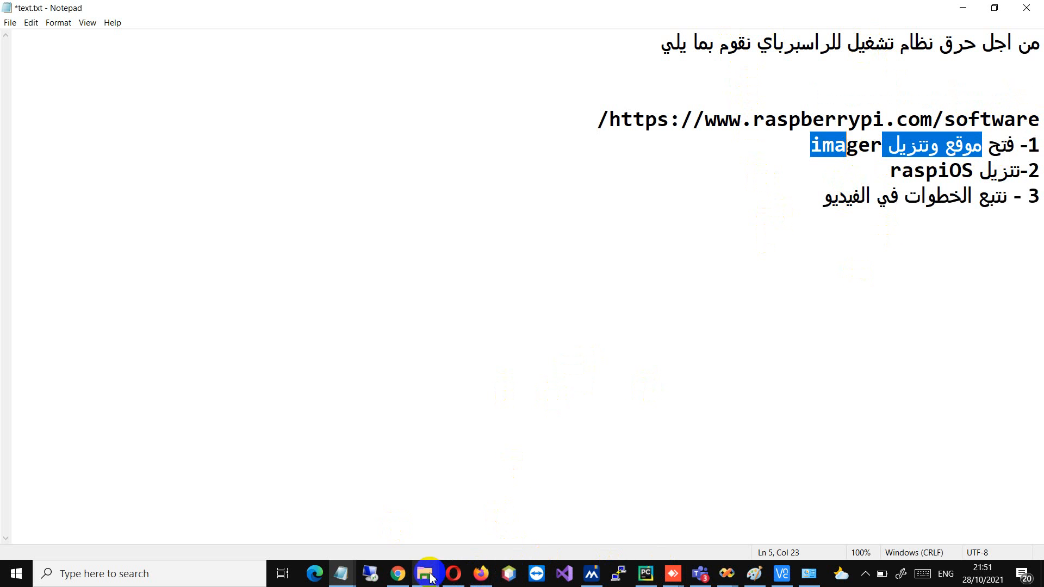
# Step: Download the Raspberry Pi Imager installer for Windows
pyautogui.click(267, 380)
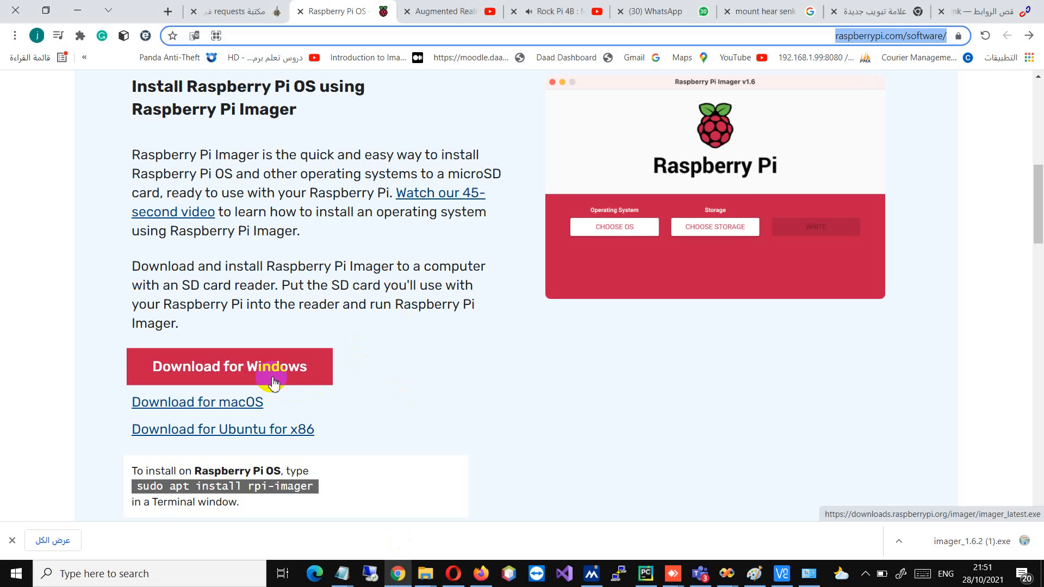
pyautogui.scroll(-3)
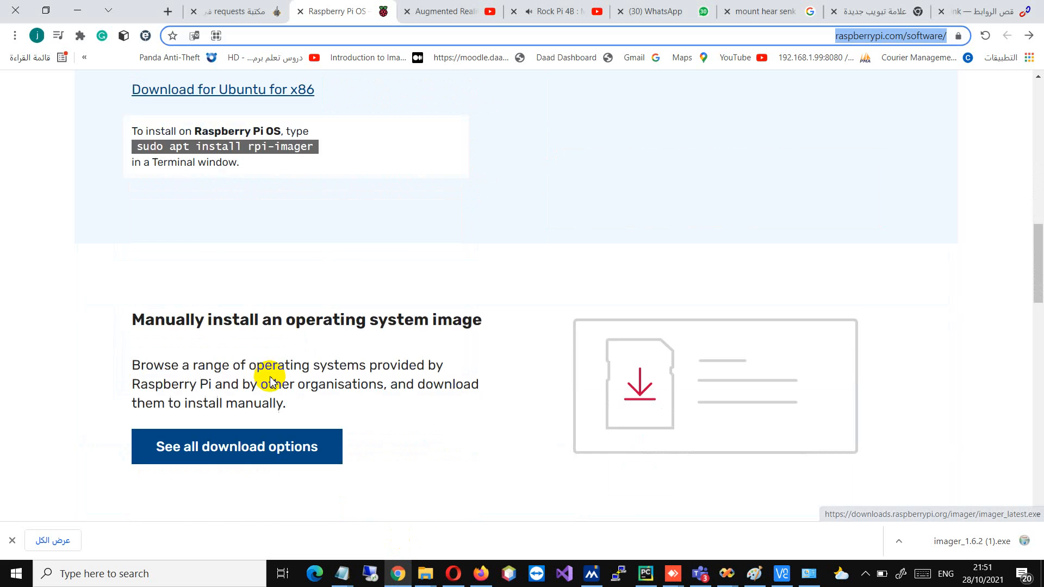
pyautogui.scroll(-3)
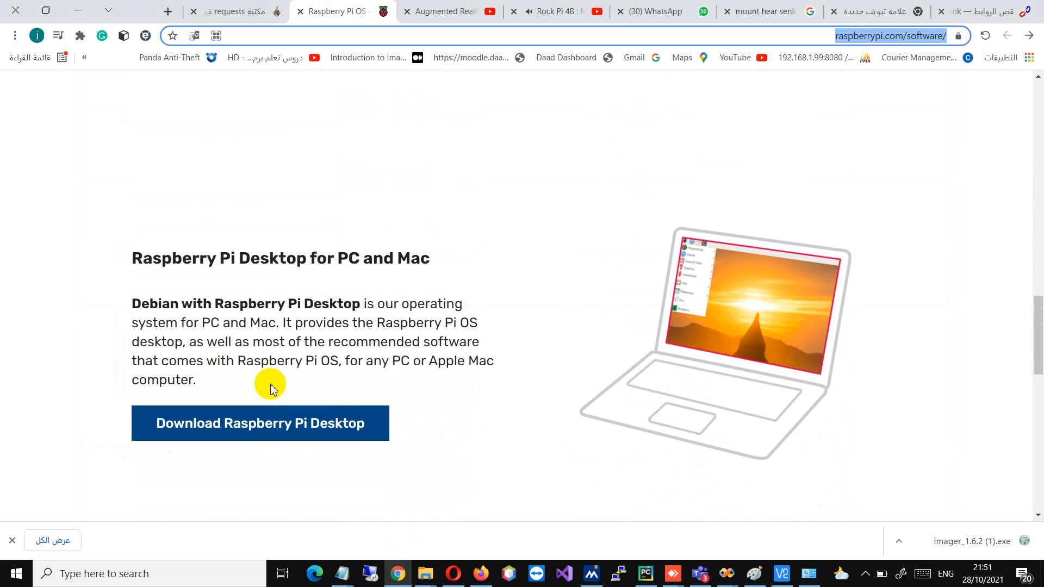
pyautogui.scroll(-3)
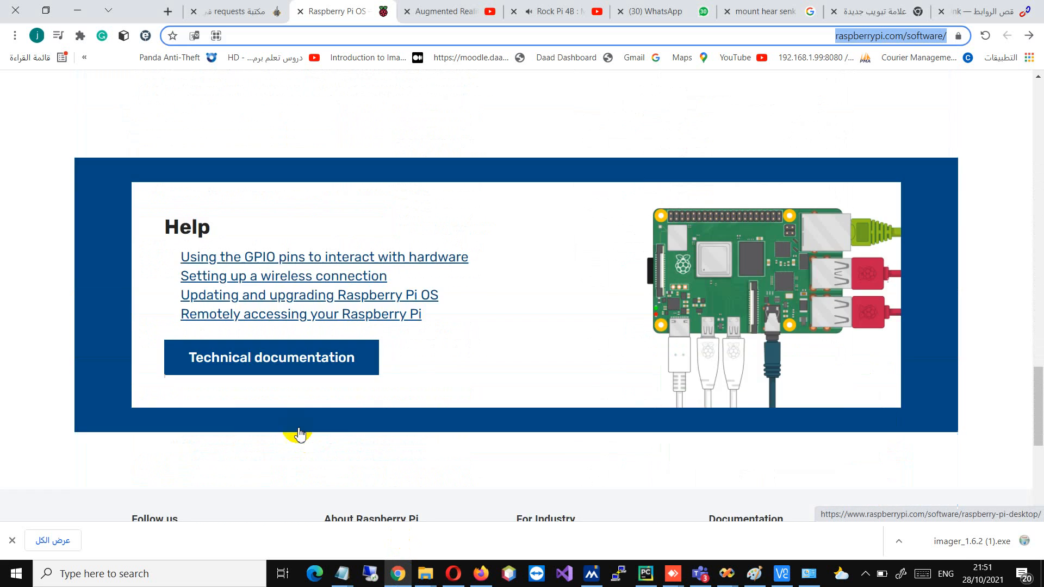
pyautogui.scroll(3)
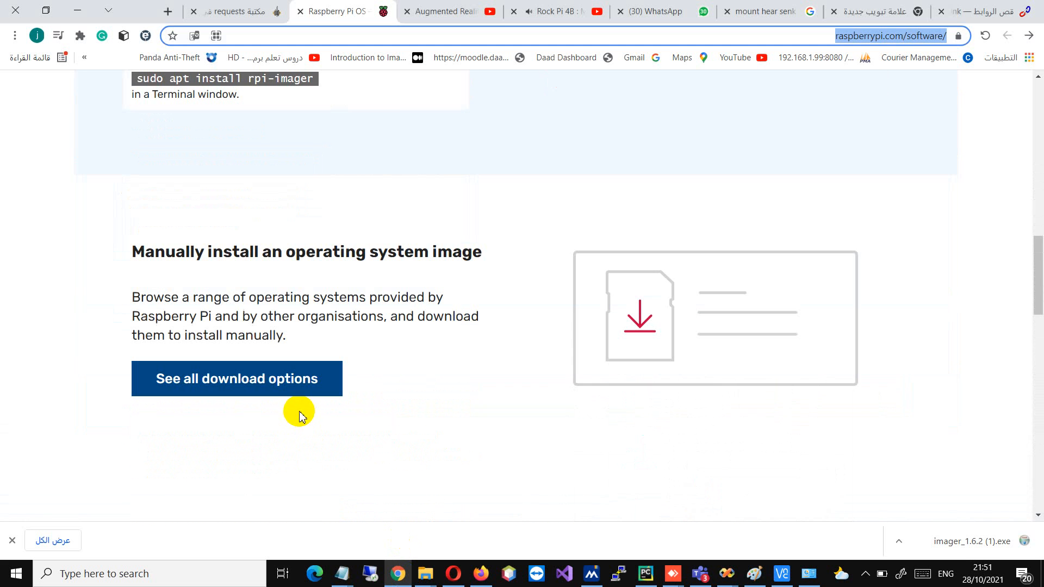
# Step: Open all download options and download Raspberry Pi OS with desktop and recommended software
pyautogui.click(236, 379)
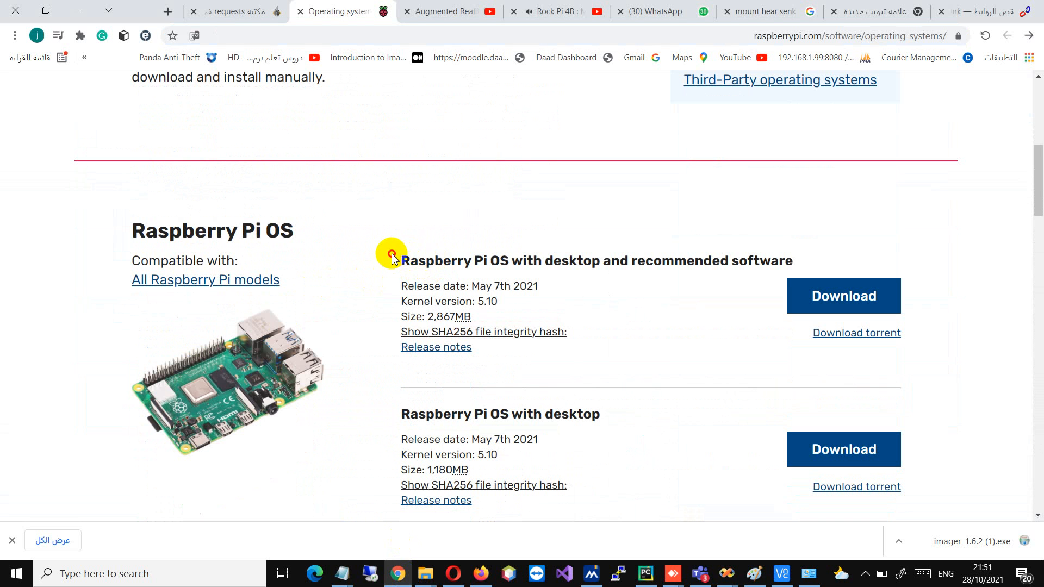
pyautogui.moveTo(406, 254)
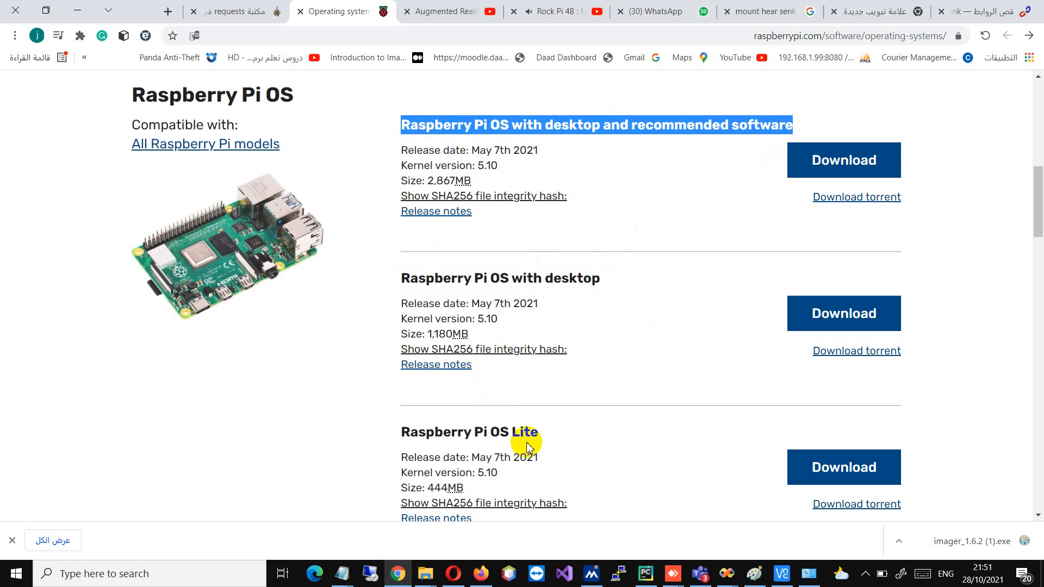
pyautogui.click(865, 160)
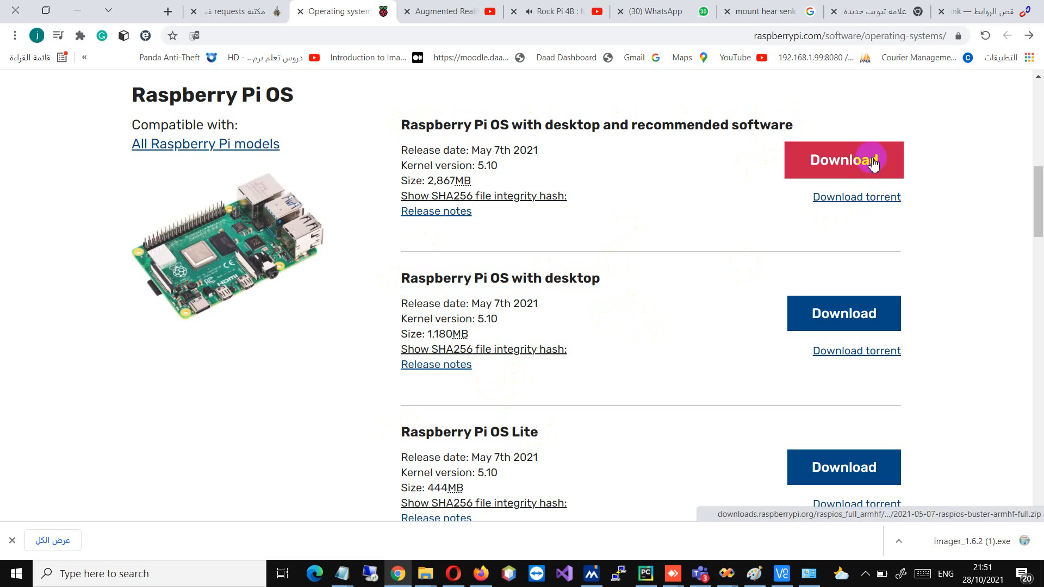
pyautogui.moveTo(662, 440)
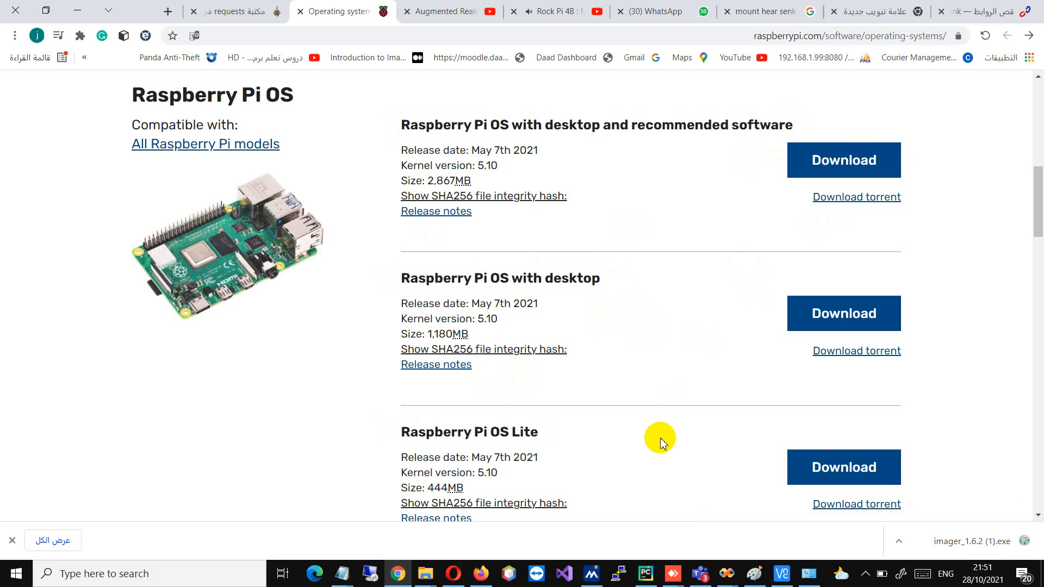
pyautogui.scroll(-3)
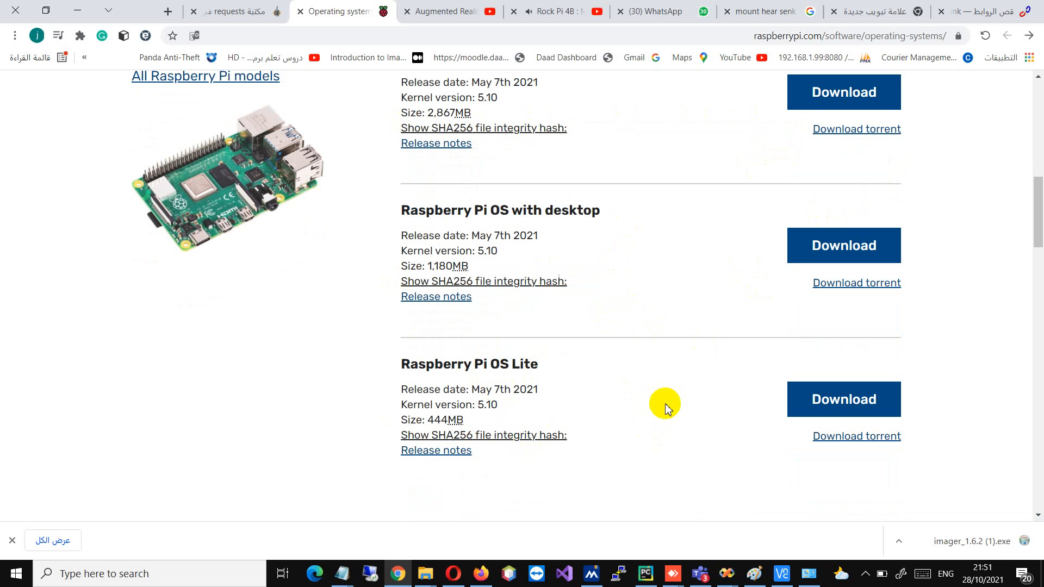
pyautogui.moveTo(667, 511)
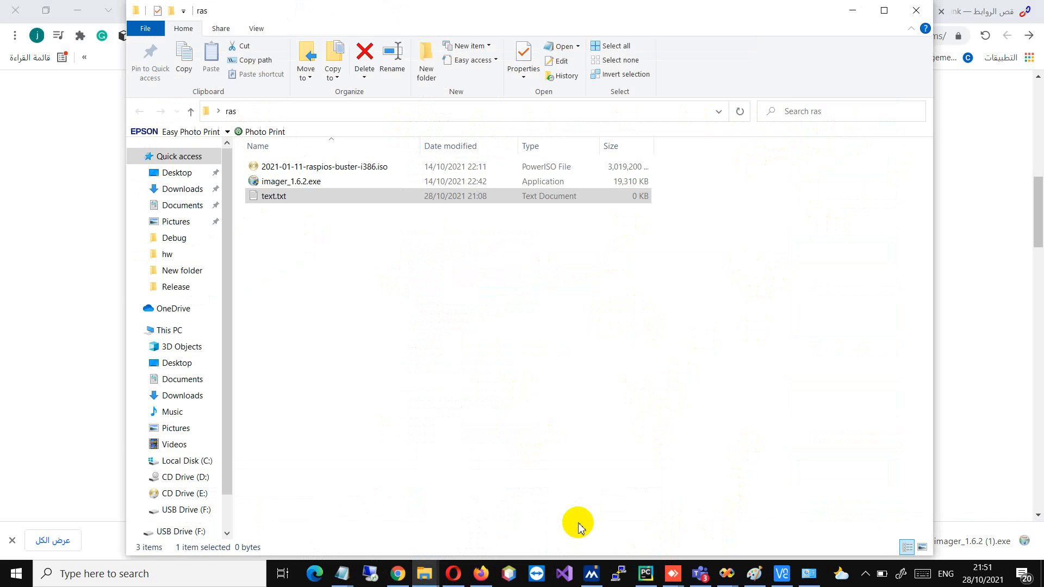
# Step: Launch imager_1.6.2.exe from the ras folder and start installing Raspberry Pi Imager
pyautogui.click(290, 181)
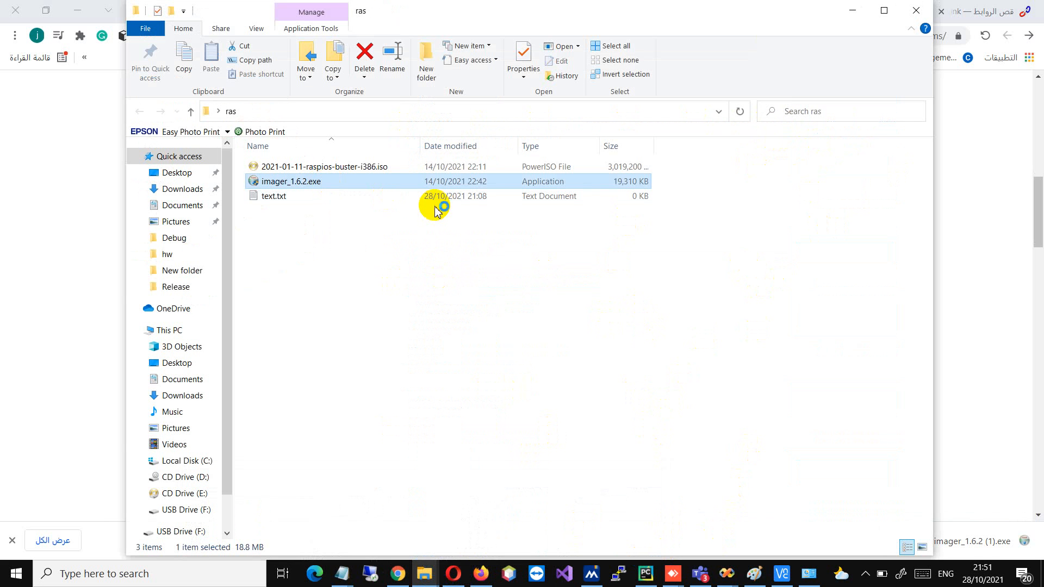
pyautogui.doubleClick(292, 181)
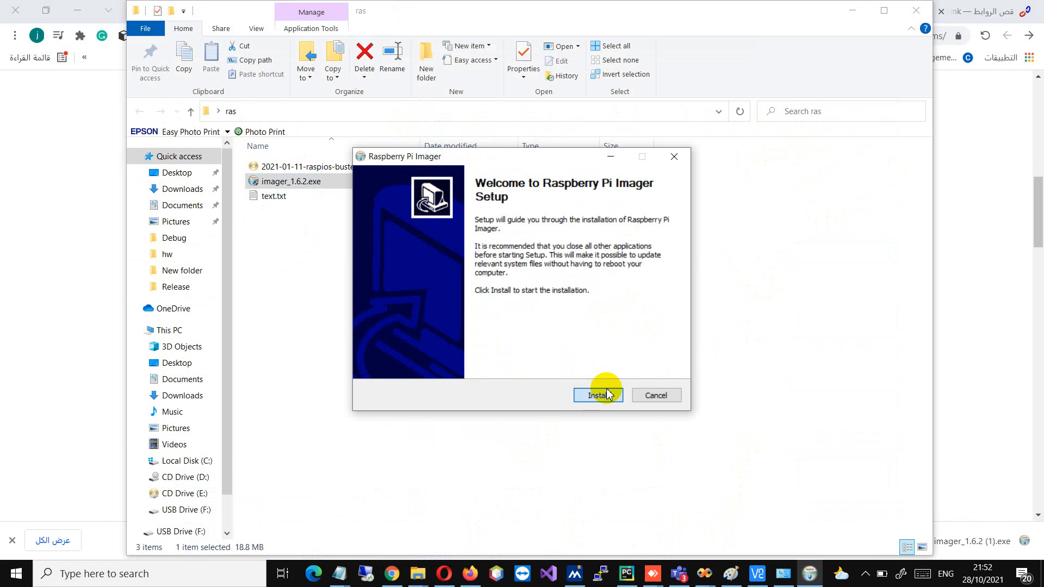
pyautogui.click(597, 394)
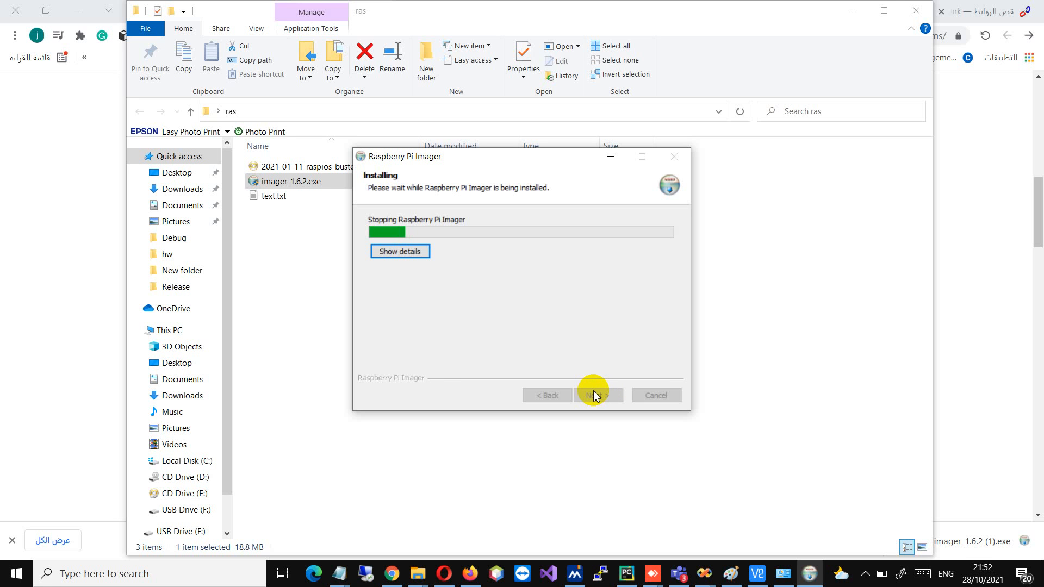
pyautogui.moveTo(616, 175)
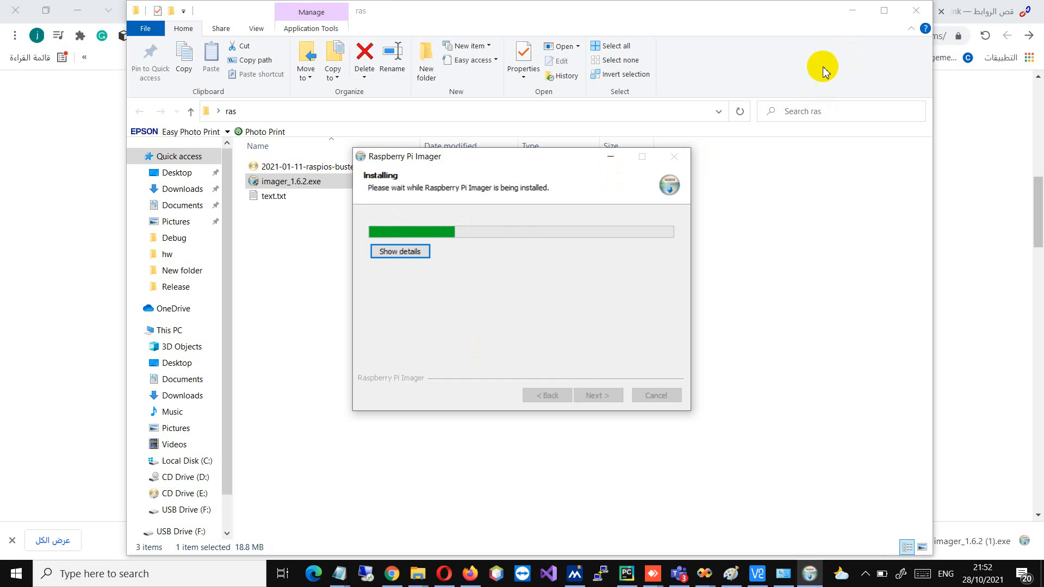
pyautogui.moveTo(771, 98)
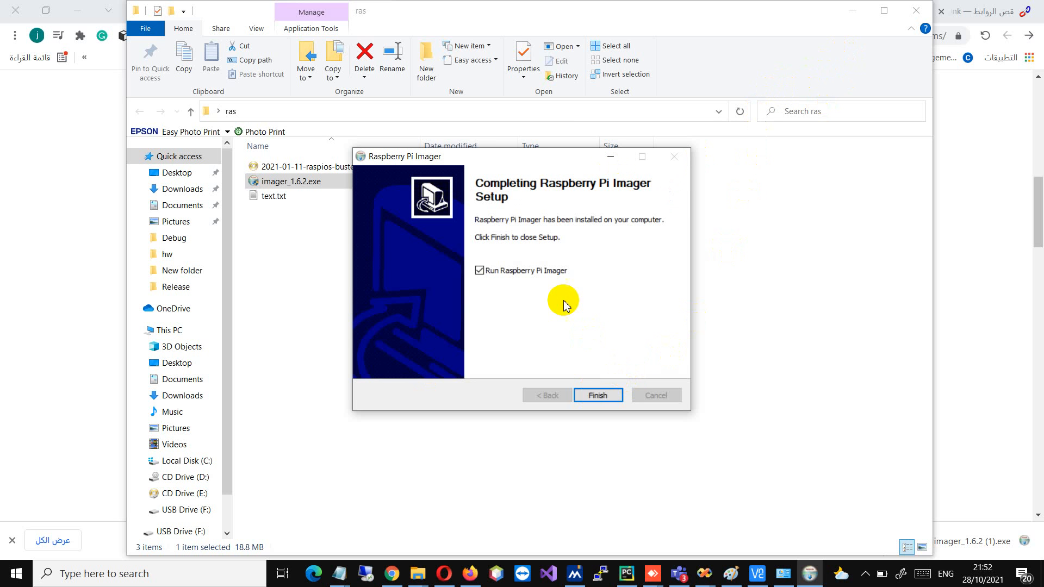
# Step: Launch Imager, pick Raspberry Pi OS (32-bit) and the 32.2 GB USB Mass Storage Device
pyautogui.click(598, 395)
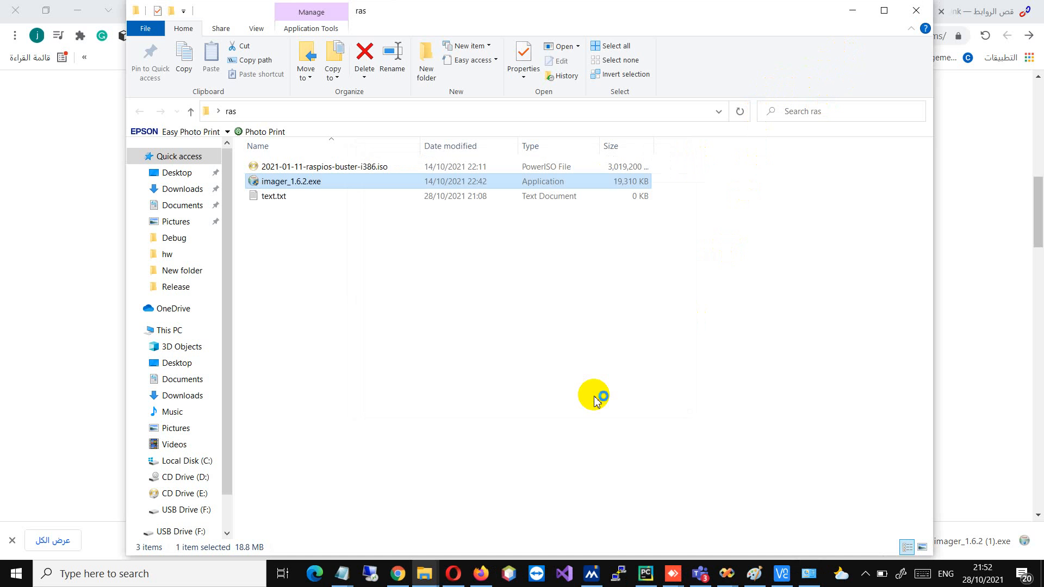
pyautogui.moveTo(359, 188)
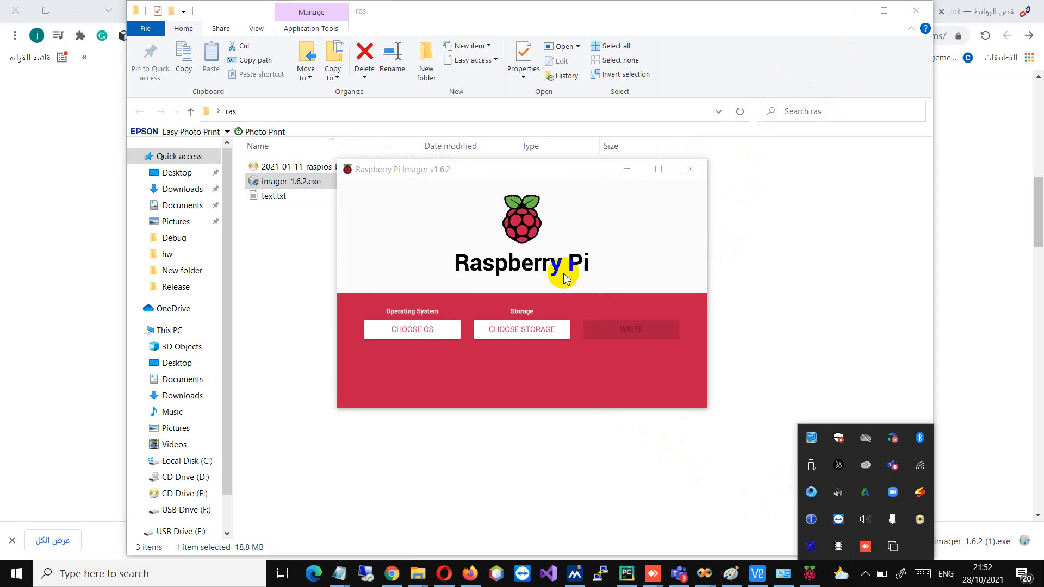
pyautogui.click(412, 329)
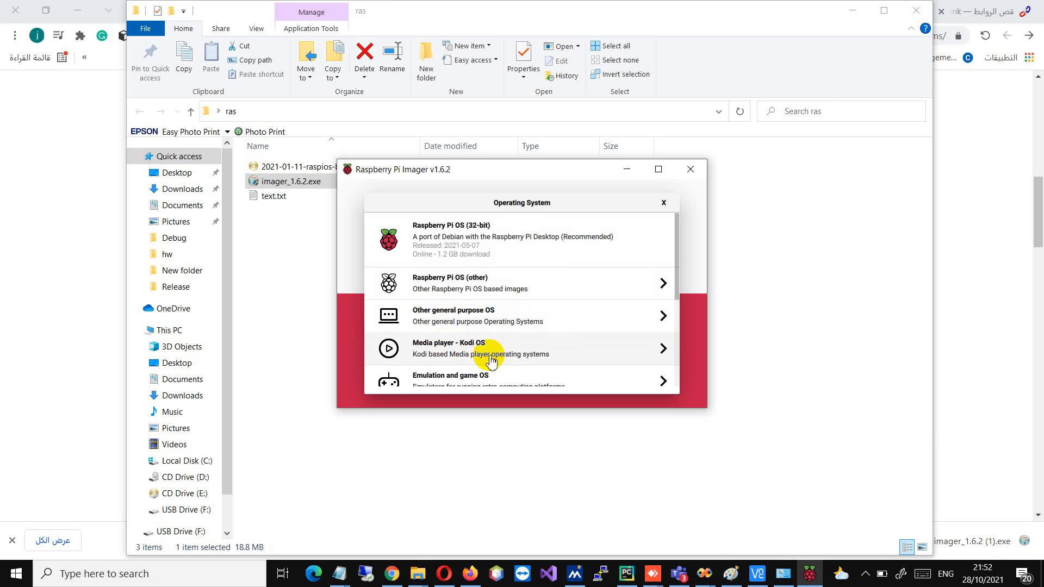
pyautogui.moveTo(463, 239)
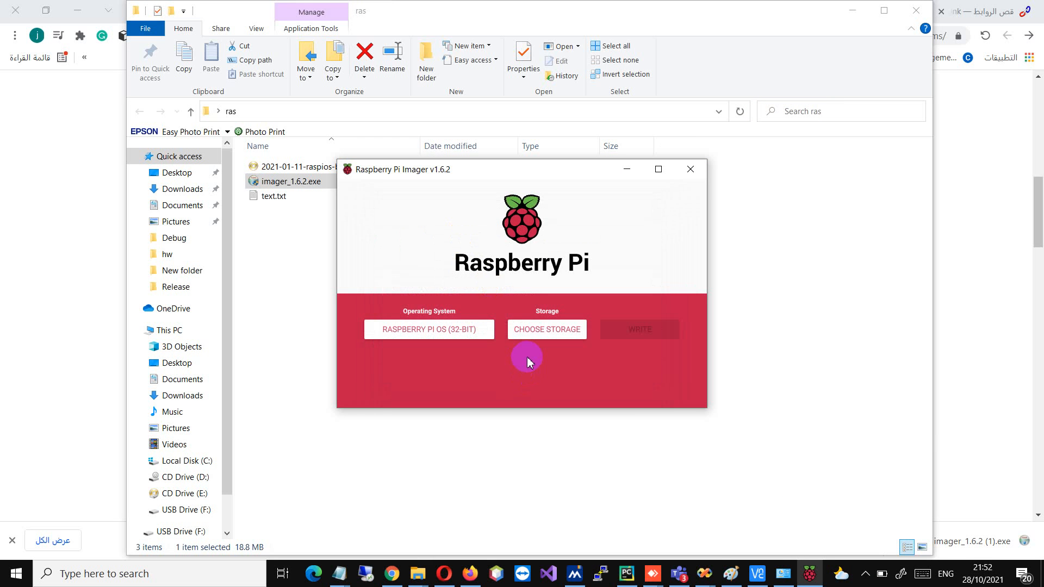
pyautogui.click(547, 329)
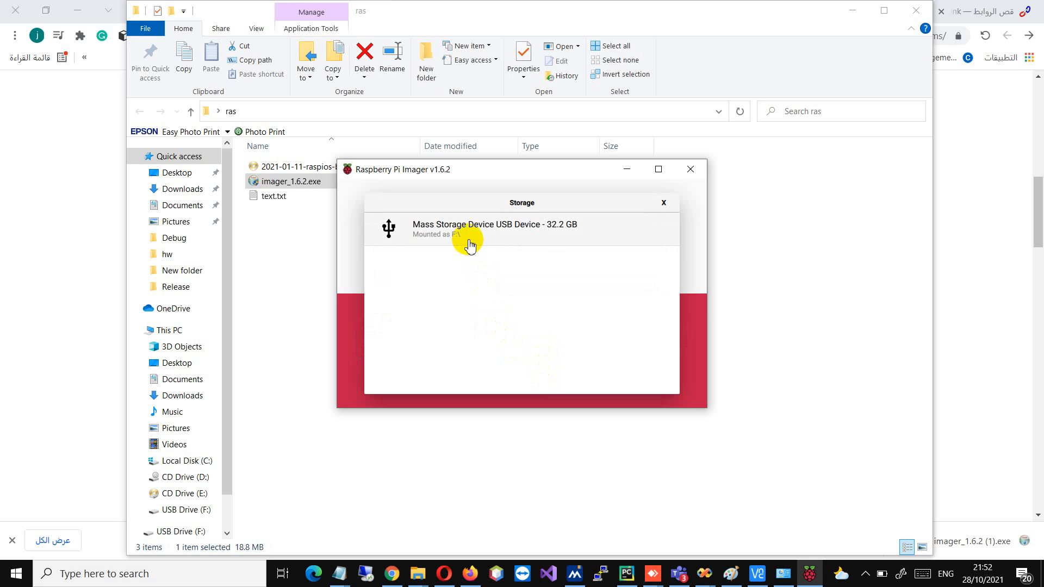
pyautogui.click(468, 229)
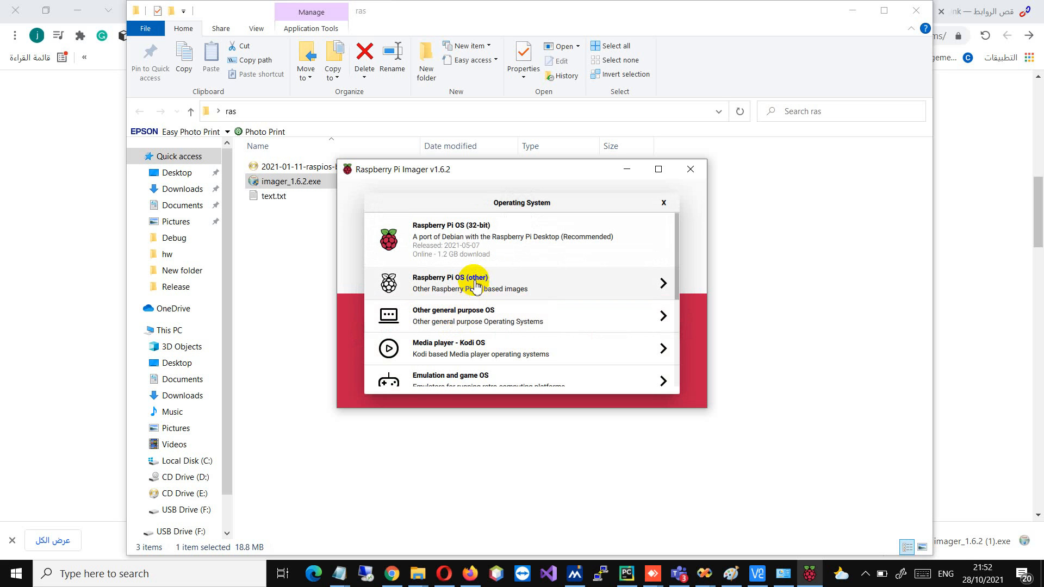
pyautogui.scroll(-3)
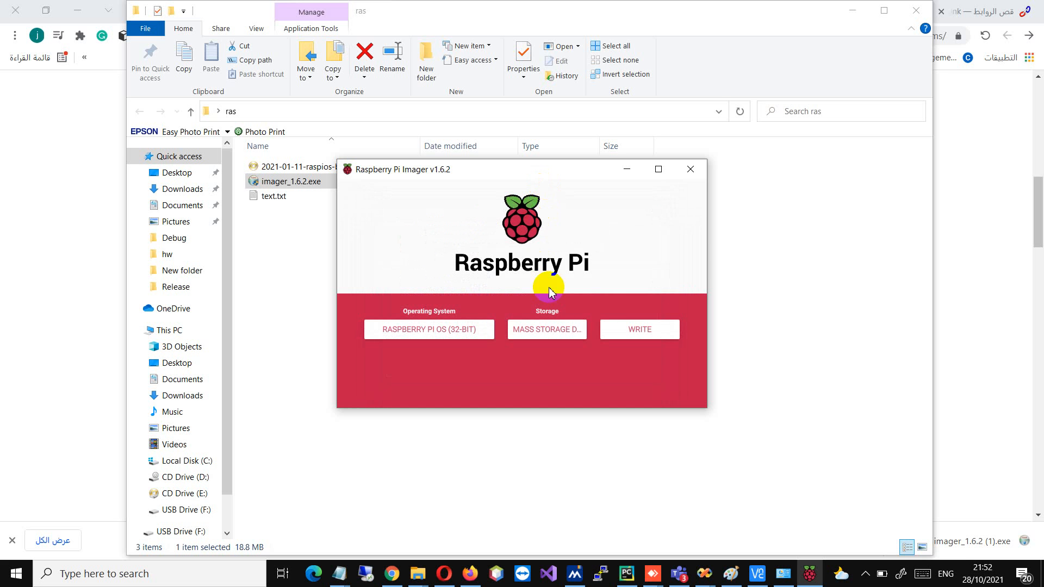
# Step: Write the image to the USB device, confirming the erase warning with YES
pyautogui.click(640, 329)
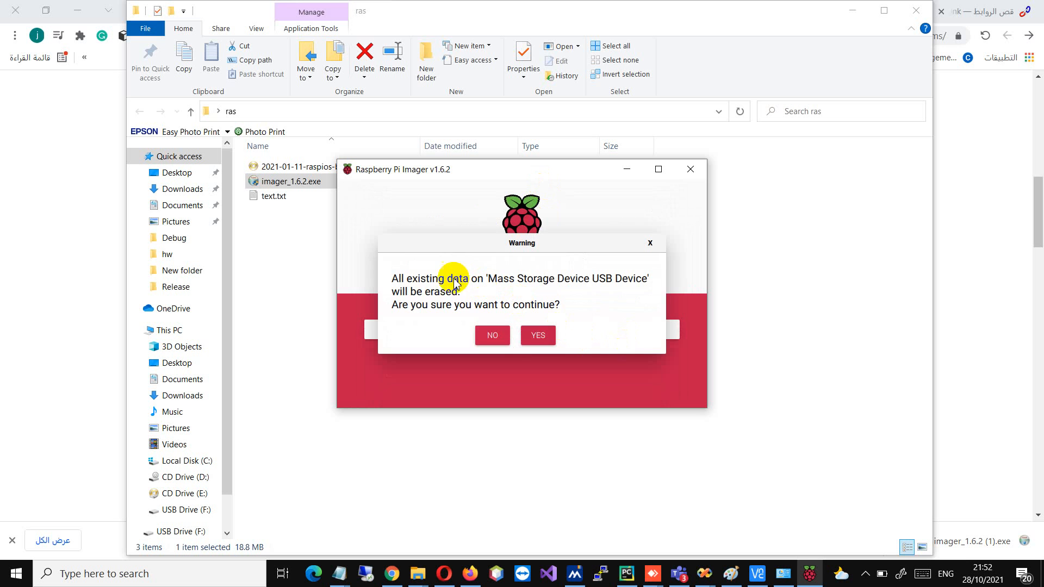
pyautogui.click(538, 335)
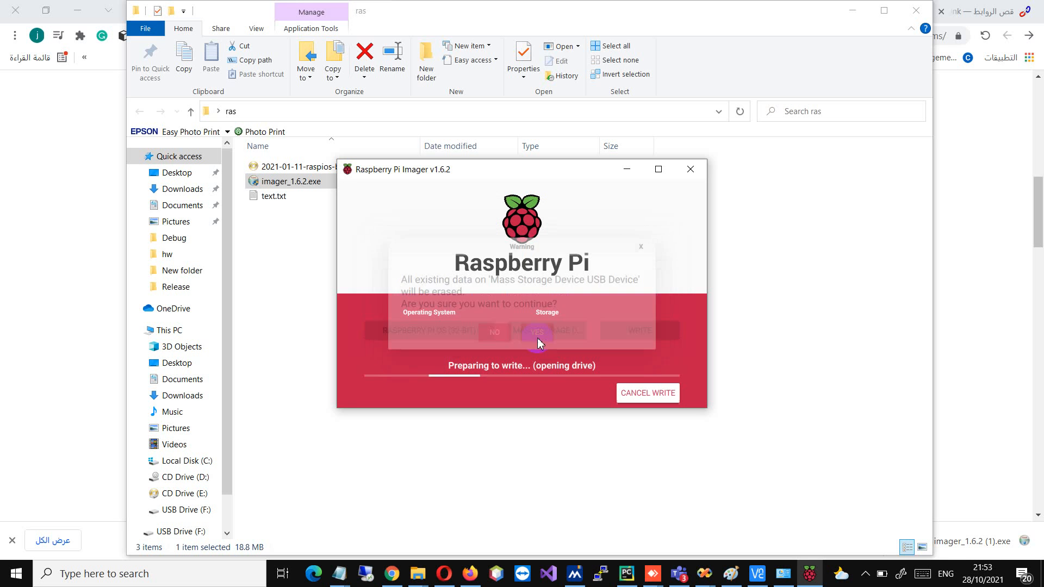
pyautogui.click(538, 332)
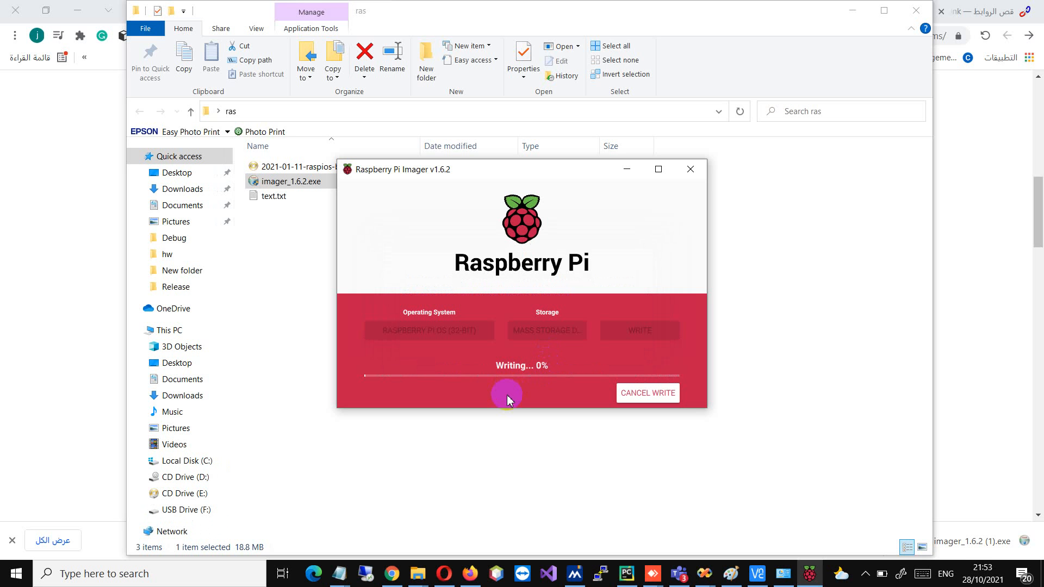
pyautogui.moveTo(645, 353)
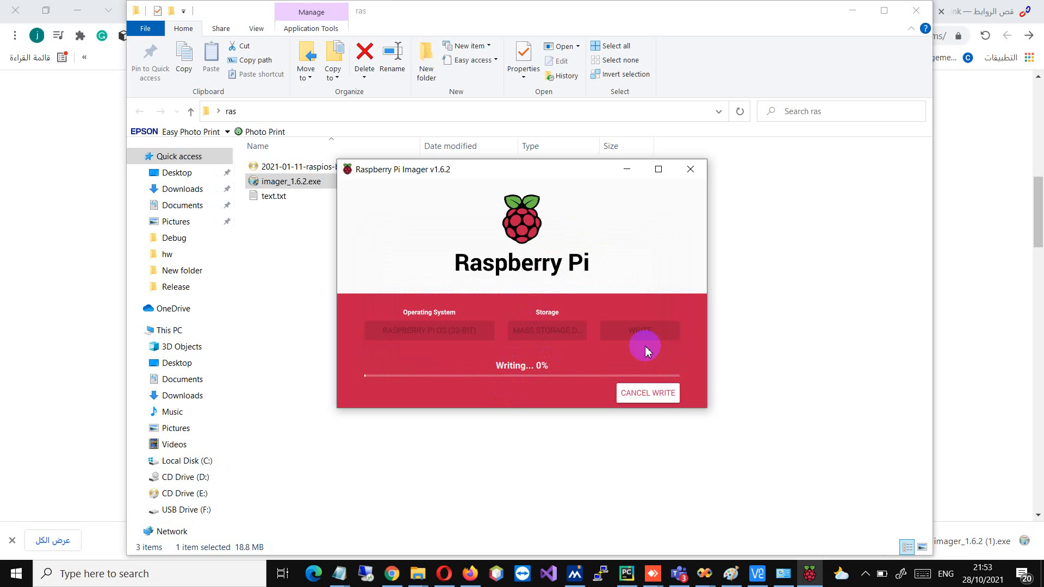